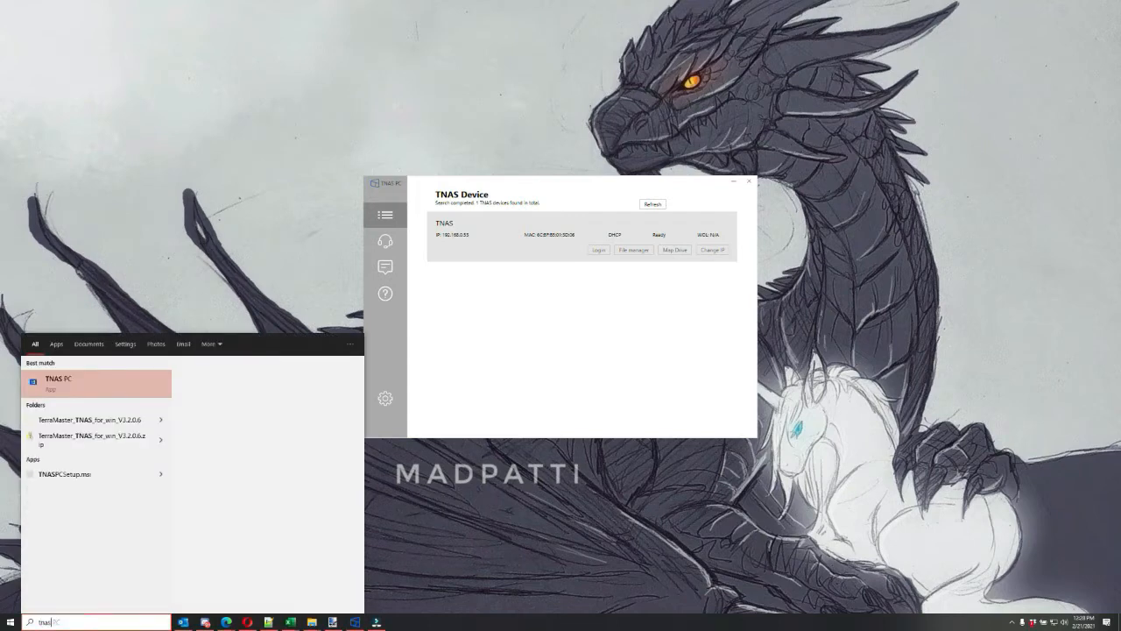
Step: Log in to the discovered TNAS device from TNAS PC to load its initialization welcome page
right_click(58, 383)
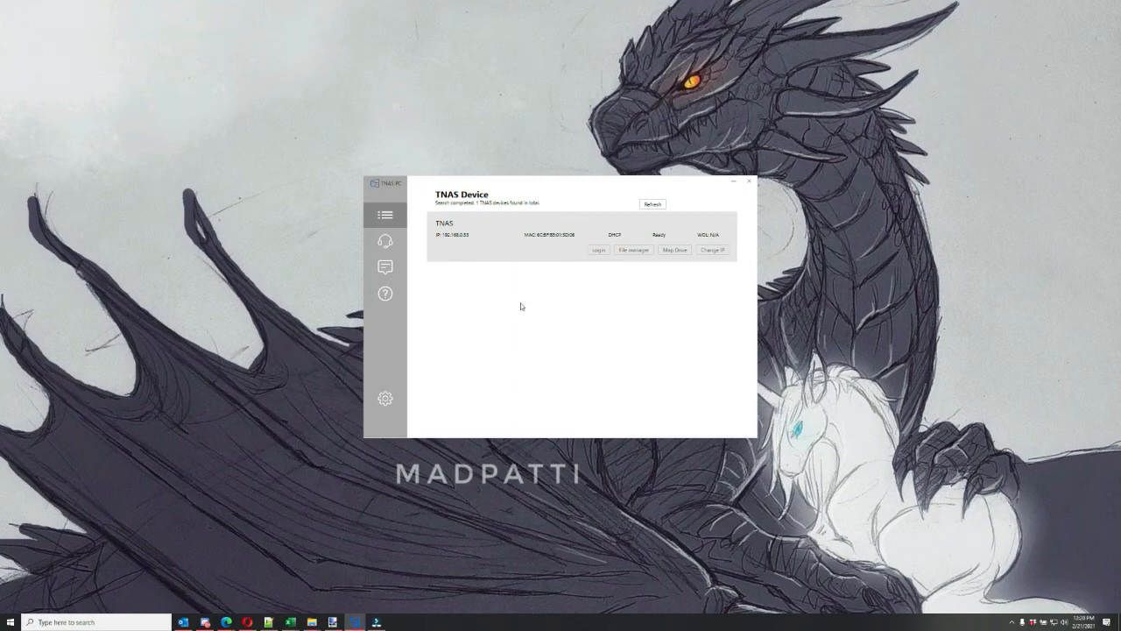
click(598, 250)
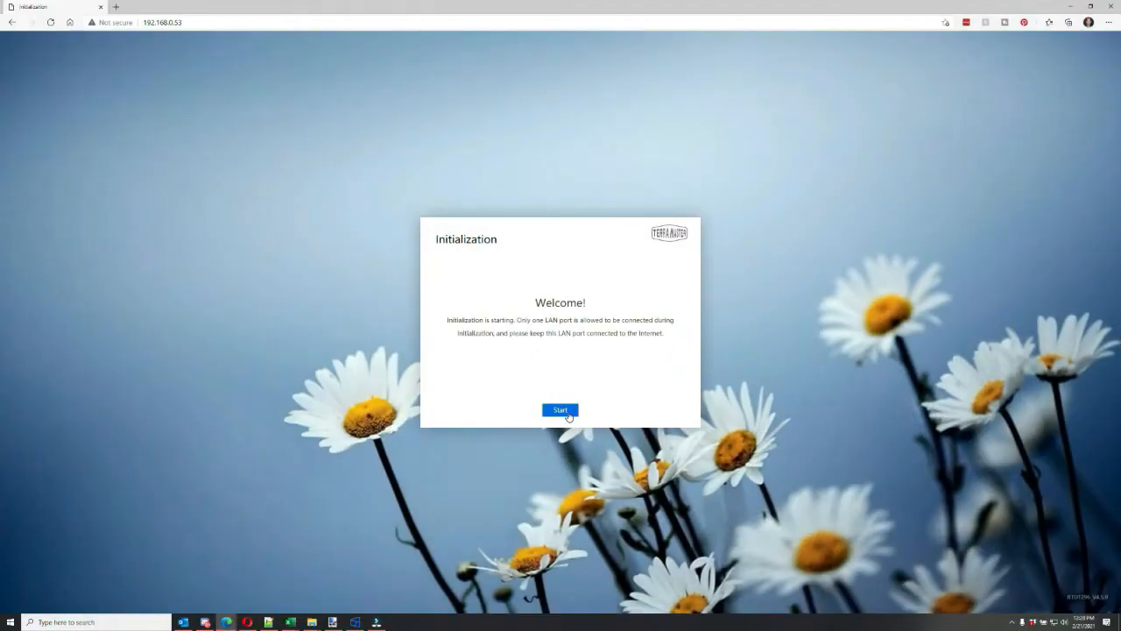
Step: Start initialization and run the hard drive checkup until both 4 TB drives report Good
click(559, 410)
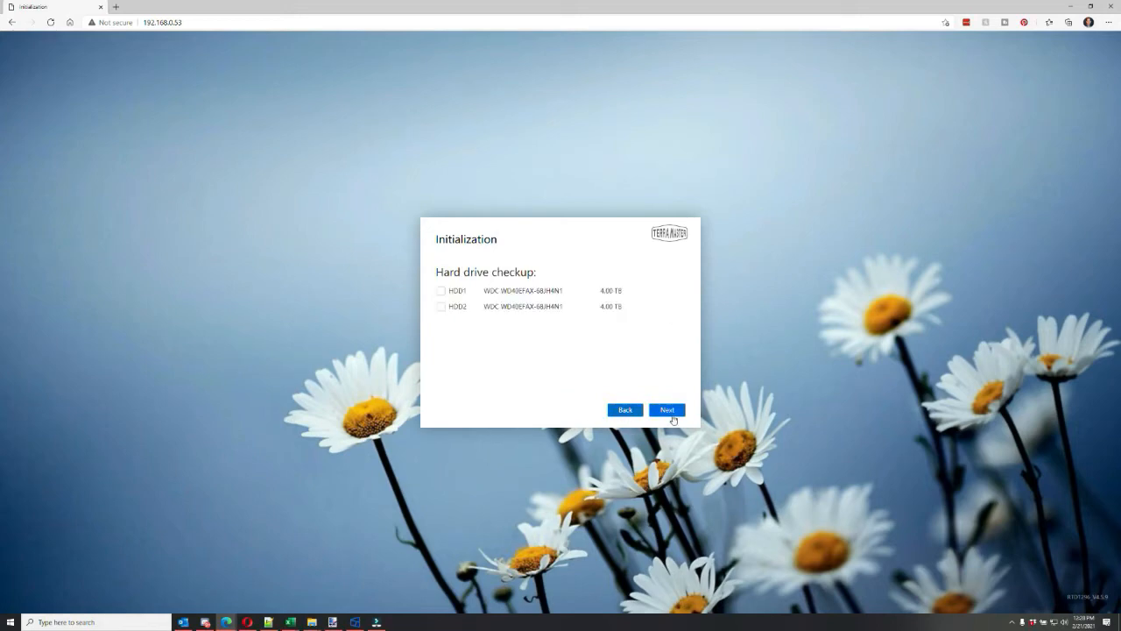
click(667, 409)
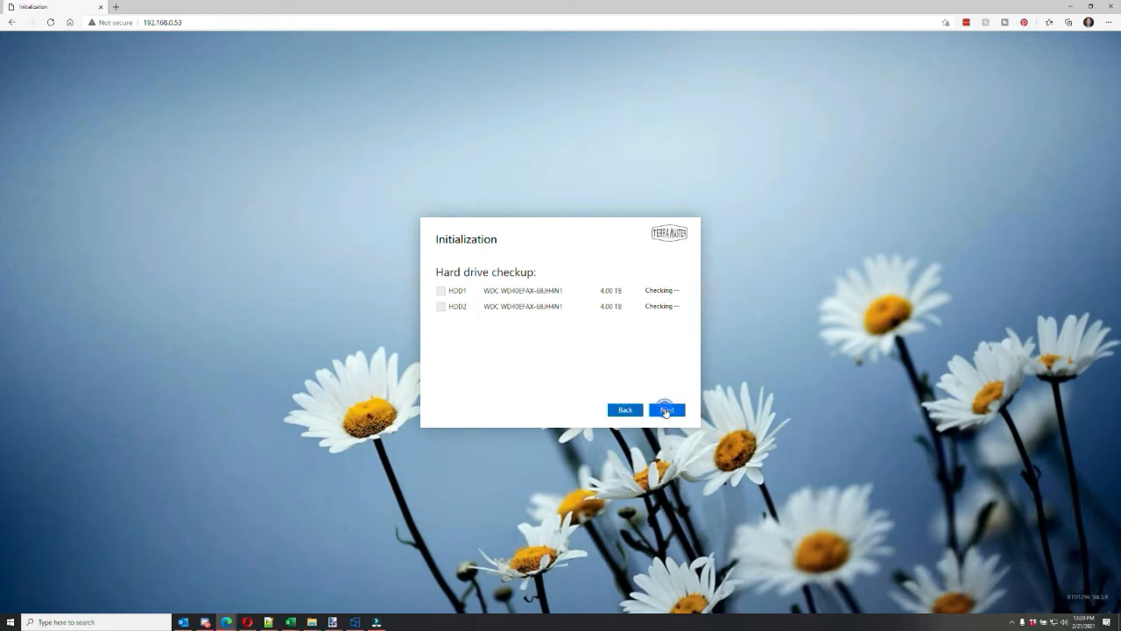
mouse_move(505, 385)
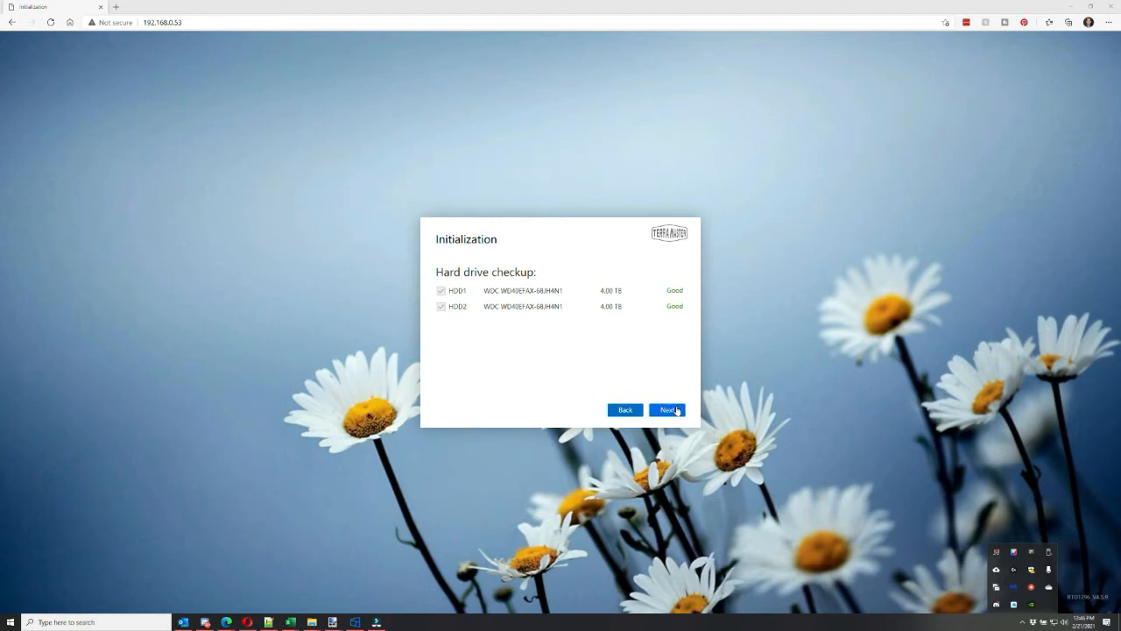
click(667, 410)
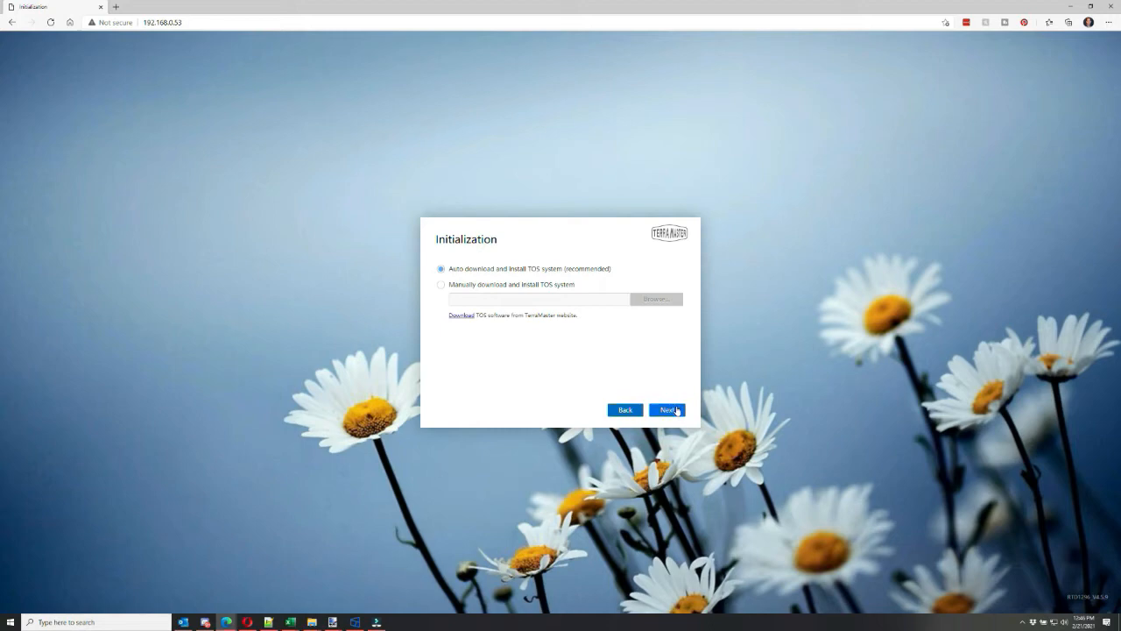
Step: Proceed with 'Auto download and install TOS system', accepting deletion of data on both drives
click(666, 410)
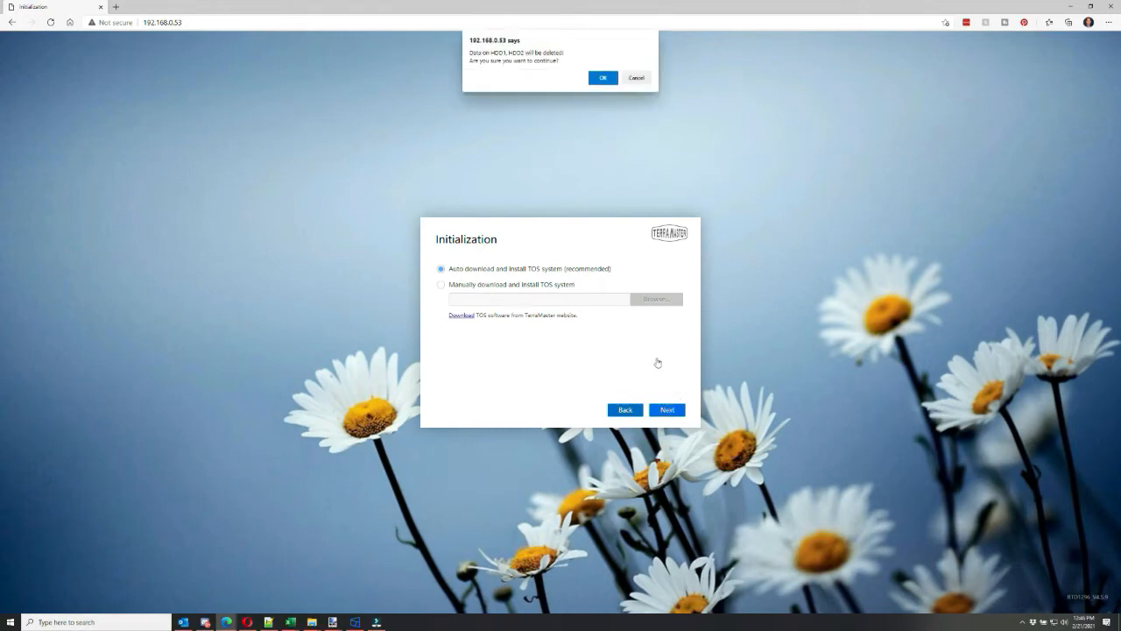
click(603, 77)
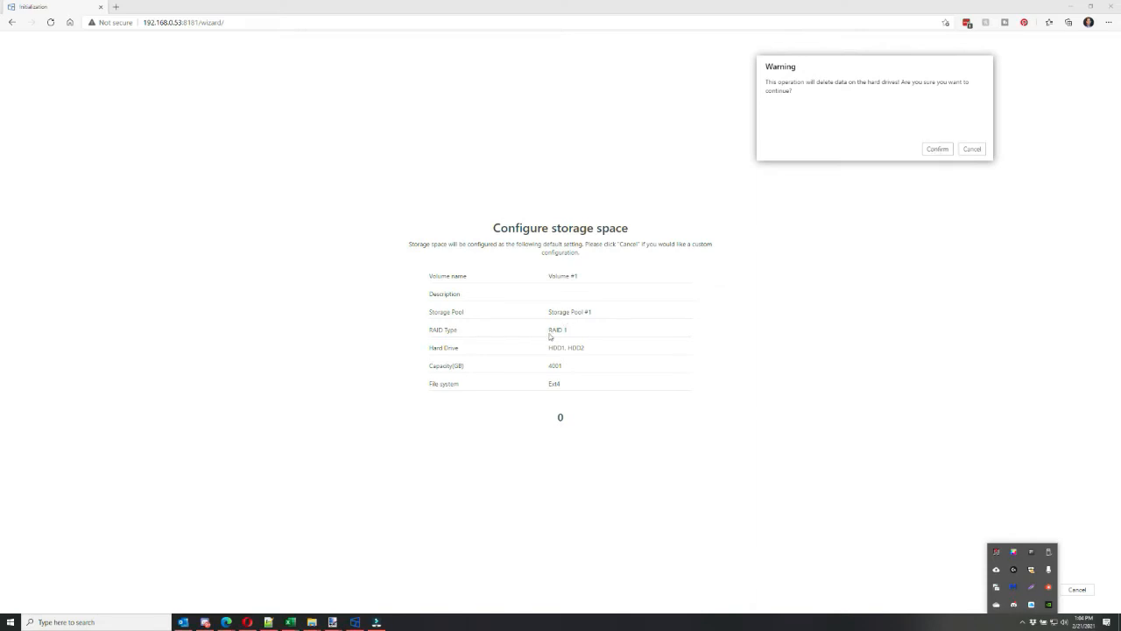
mouse_move(504, 263)
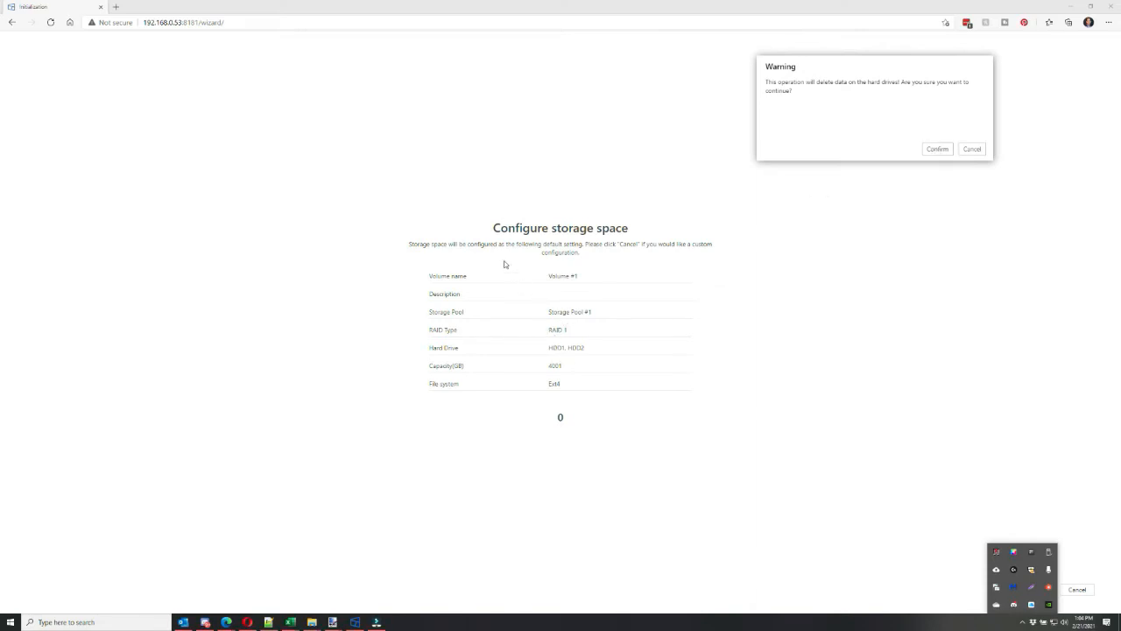
mouse_move(673, 250)
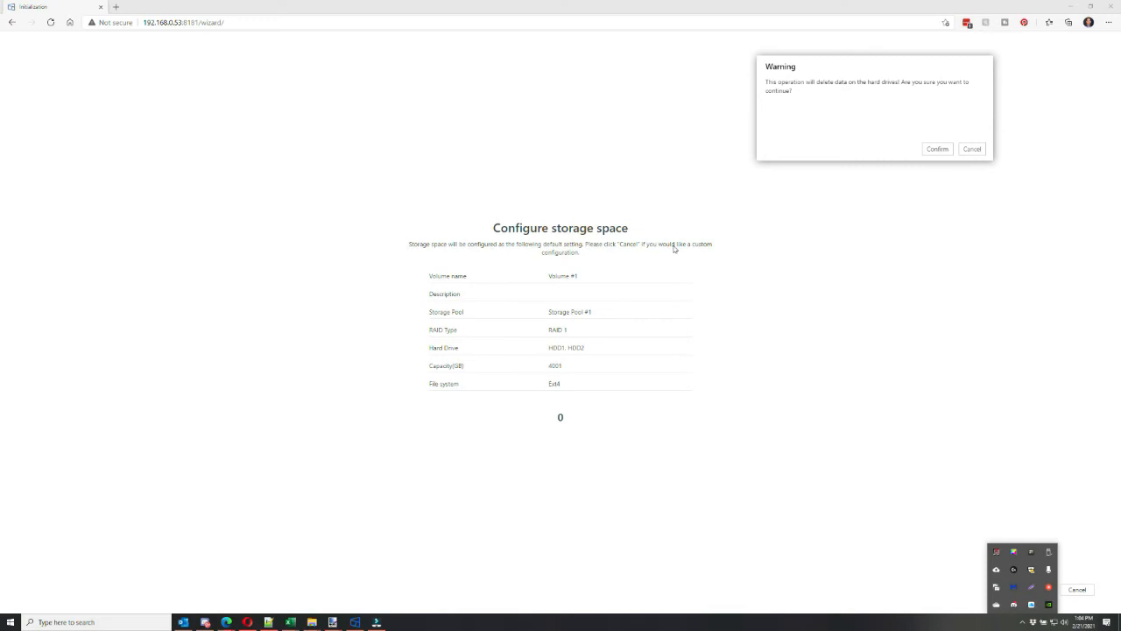
mouse_move(565, 367)
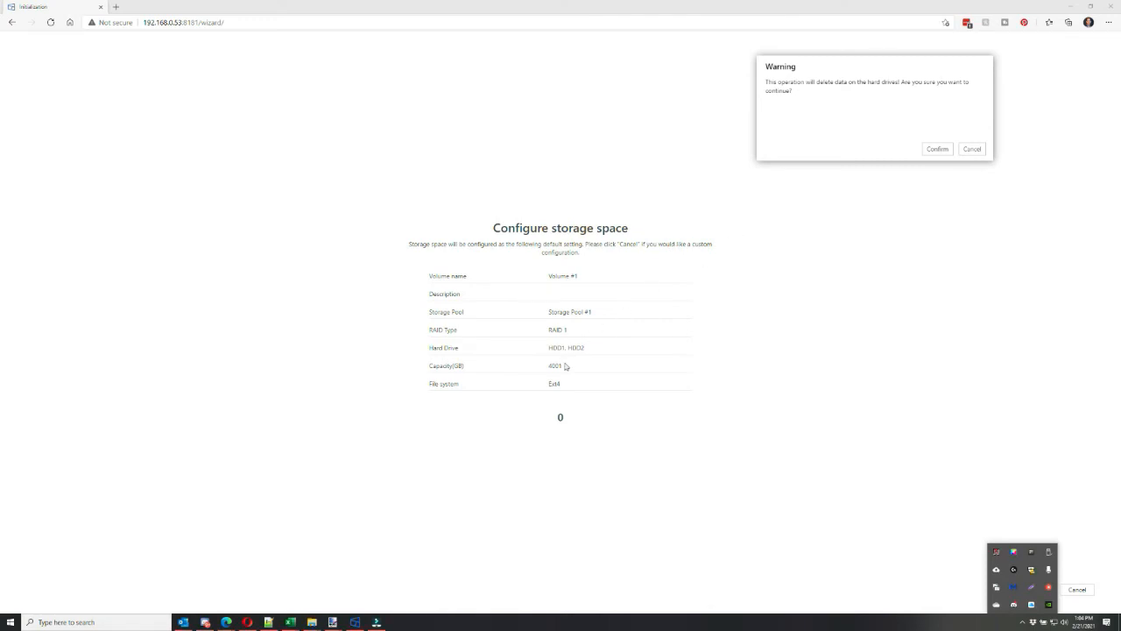
mouse_move(872, 257)
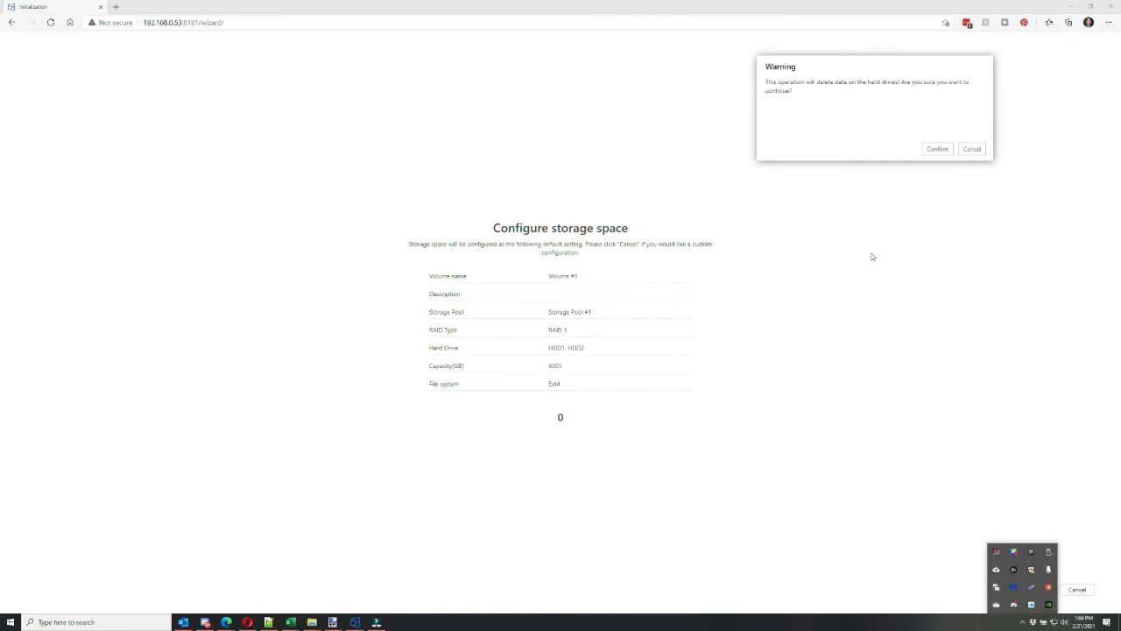
Step: Confirm creating the default RAID 1 Ext4 volume across both drives
click(936, 148)
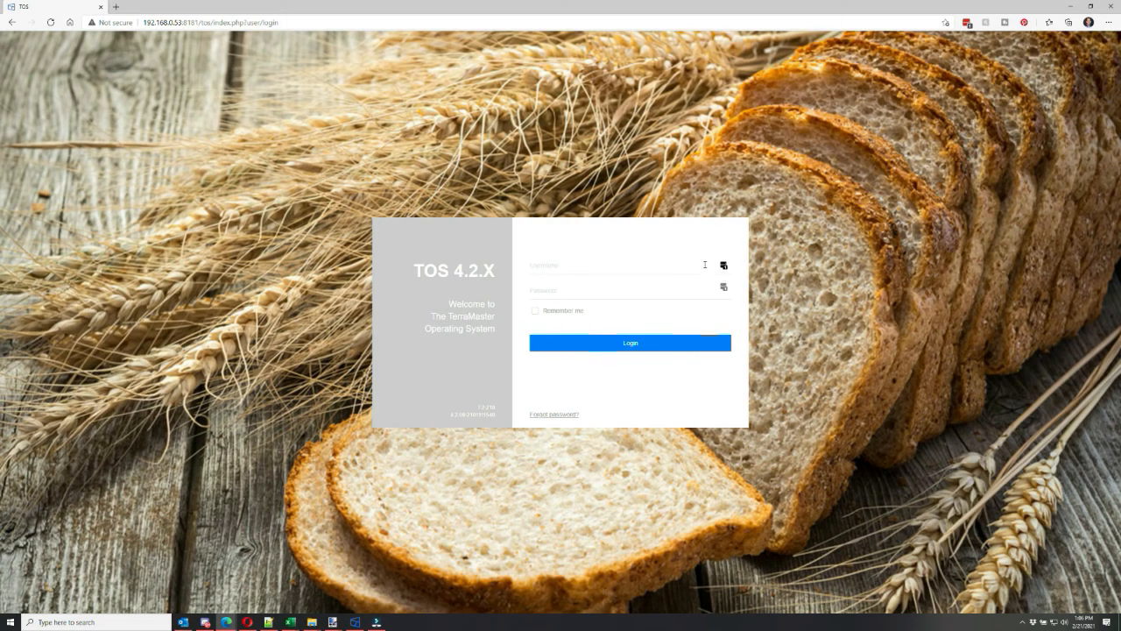
Step: Sign in to the TOS desktop, view the empty public folder on Volume #1 in File Manager, then close it
click(630, 342)
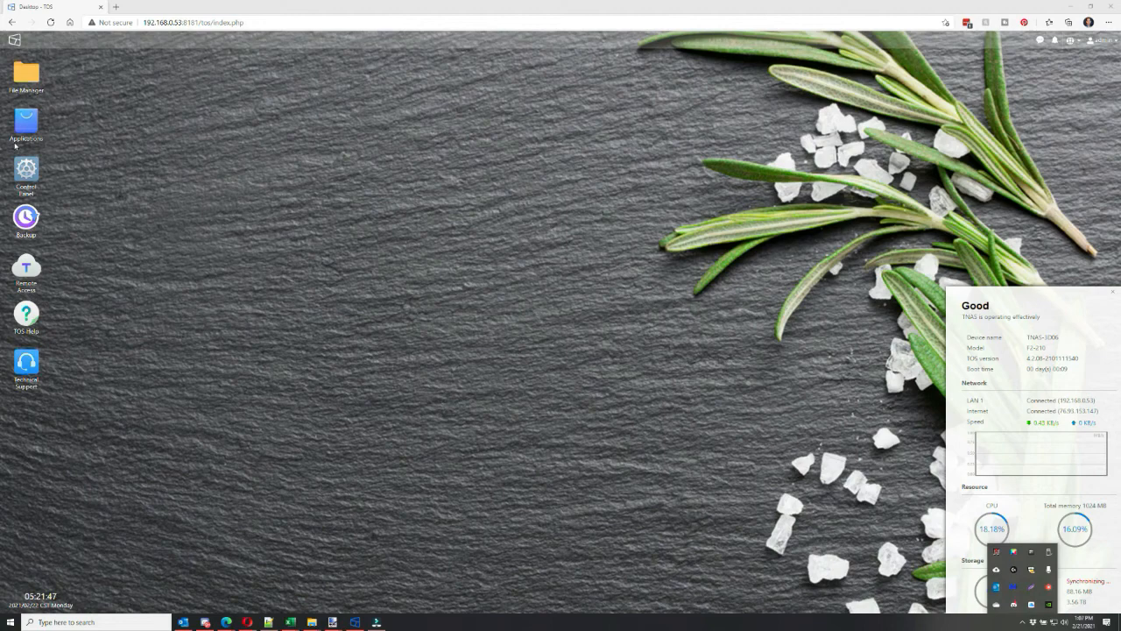
double_click(27, 75)
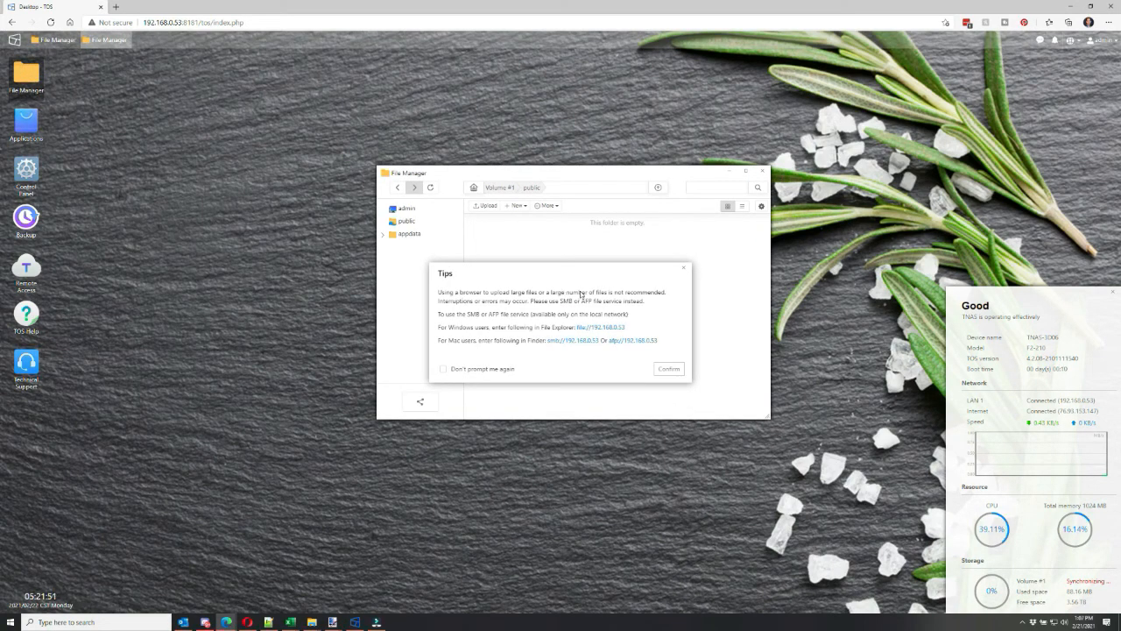
click(668, 368)
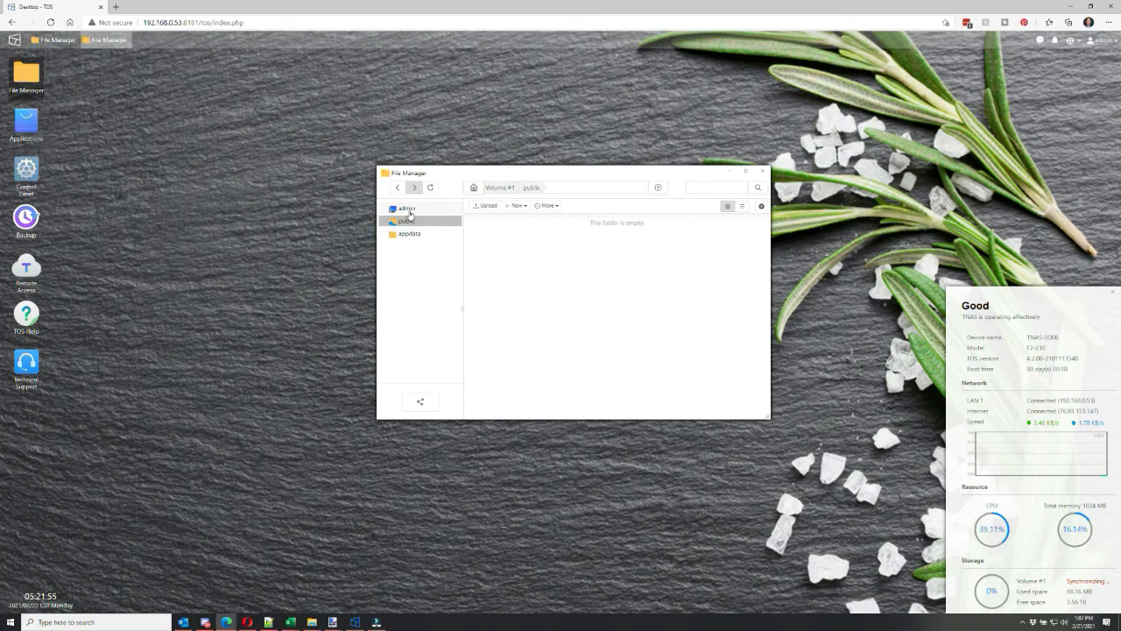
click(405, 209)
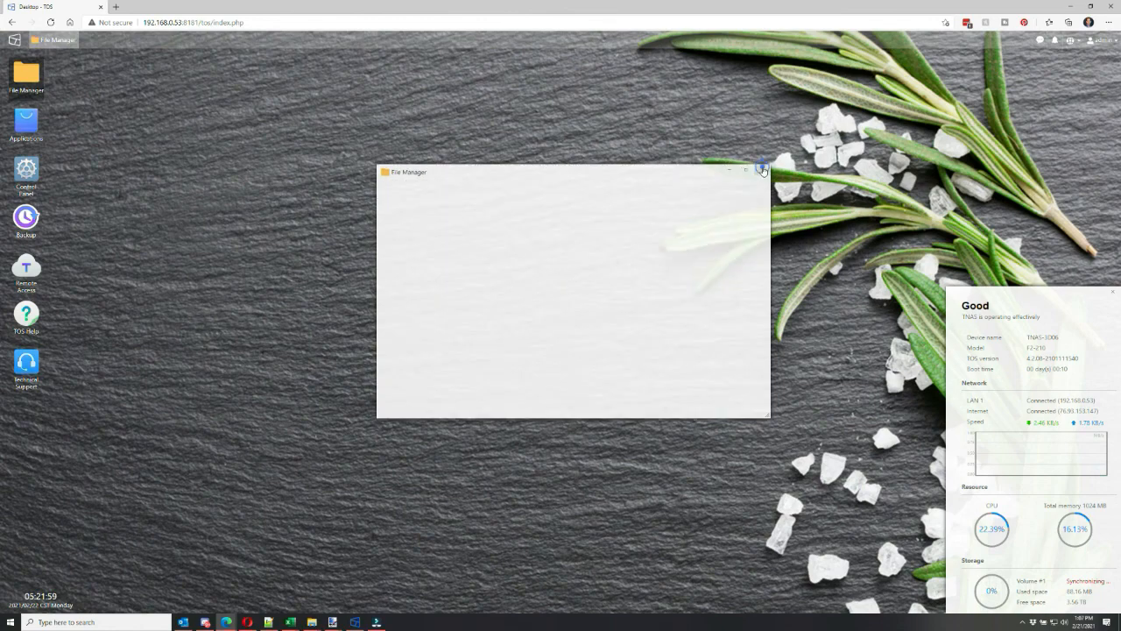
click(760, 169)
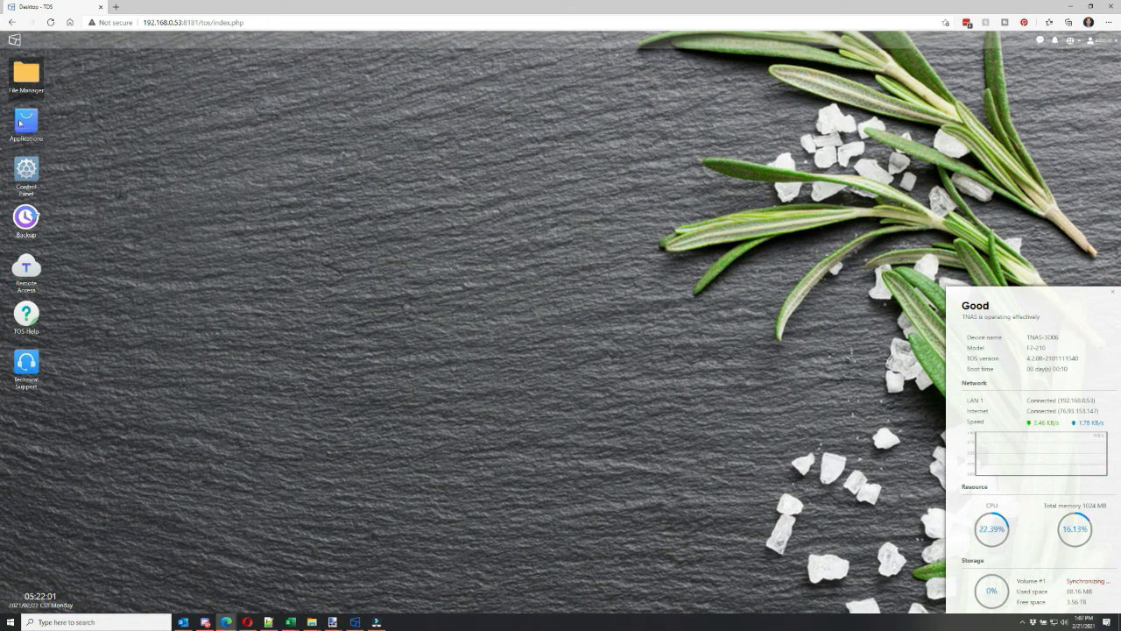
double_click(26, 125)
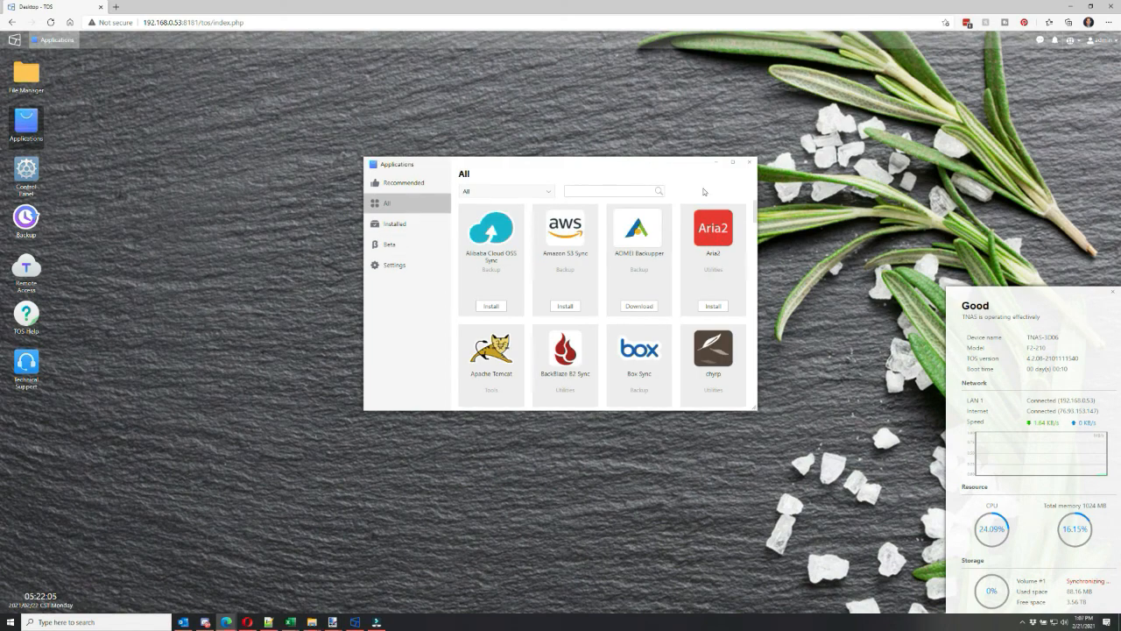
mouse_move(575, 246)
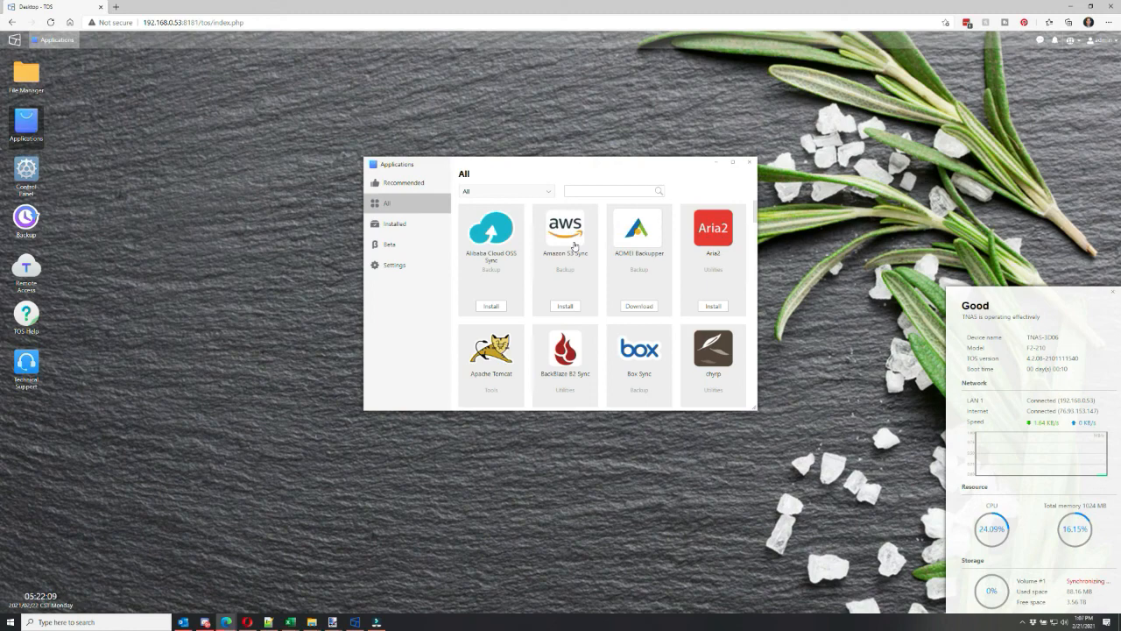
scroll(down, 3)
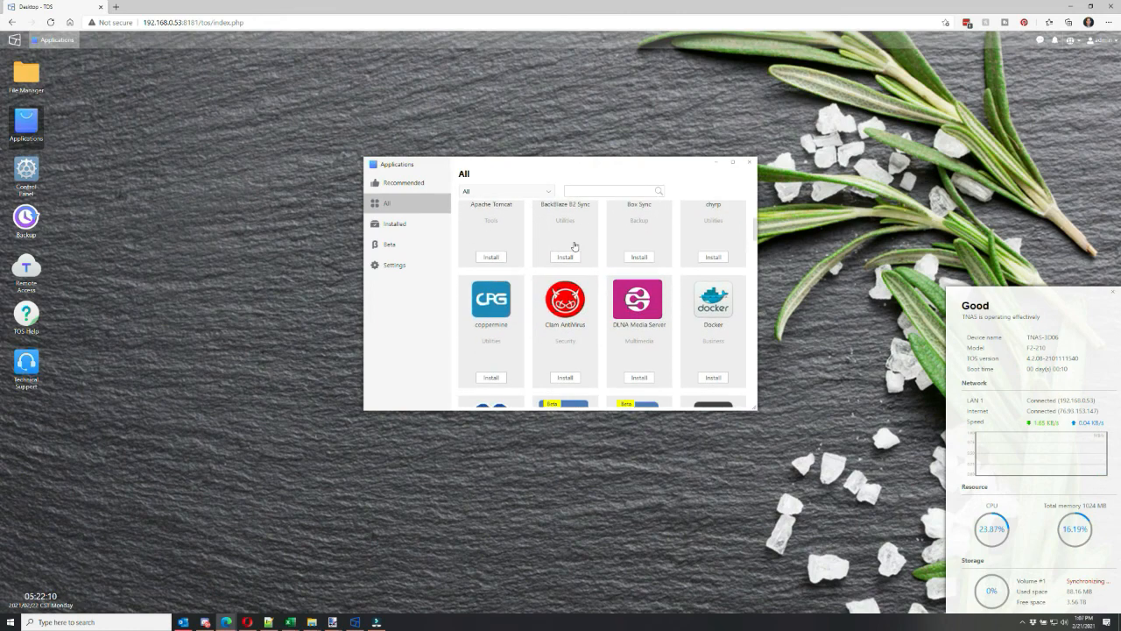
scroll(down, 3)
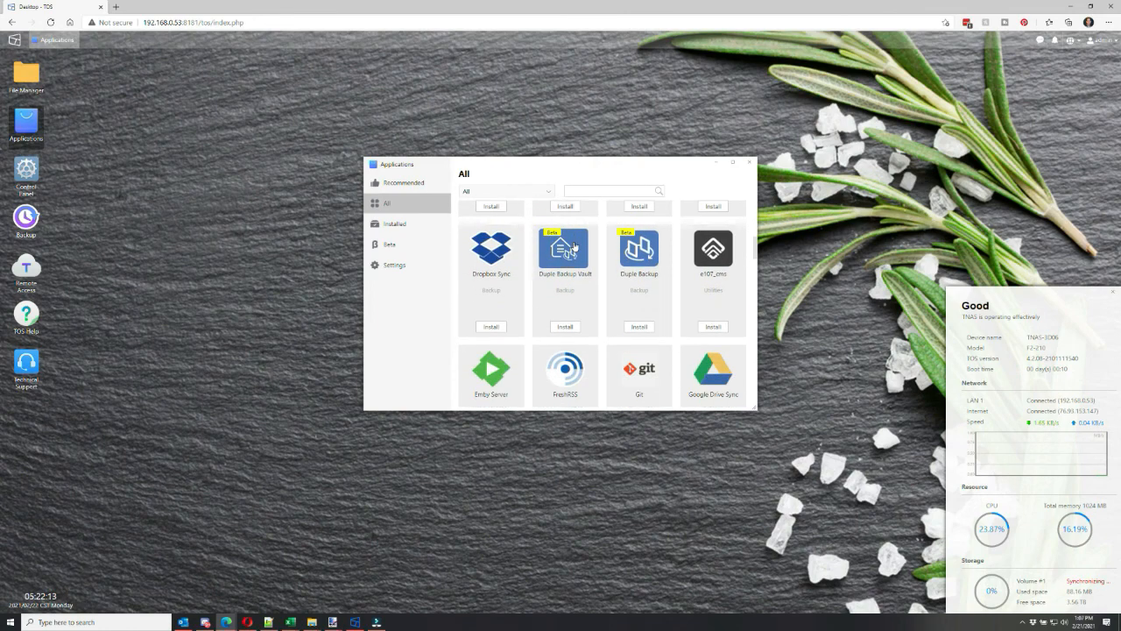
scroll(down, 3)
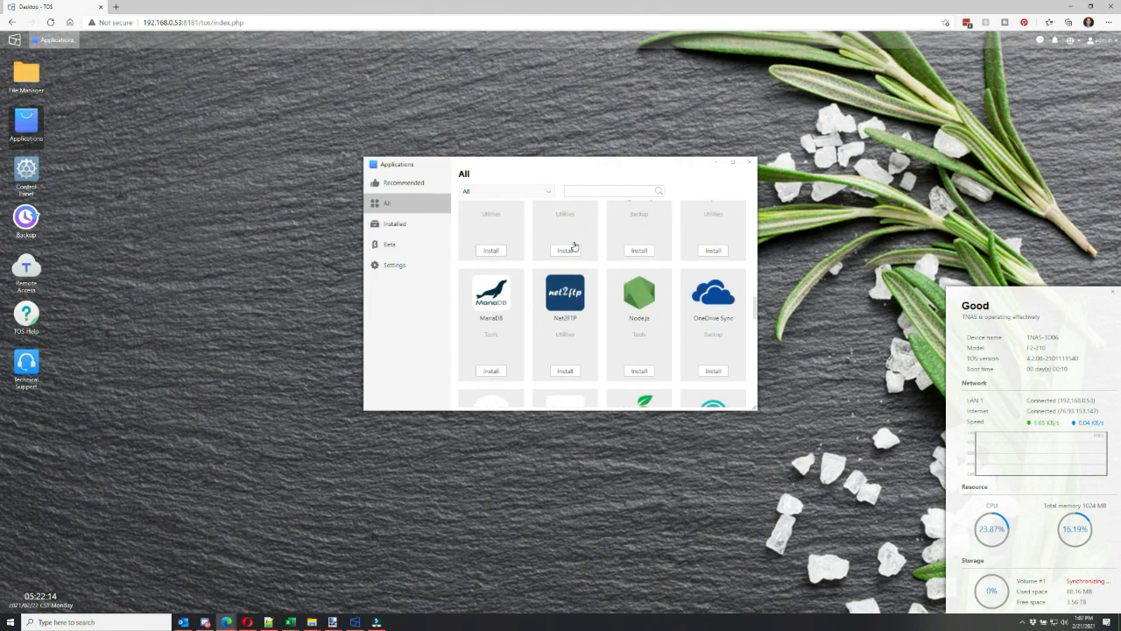
scroll(down, 3)
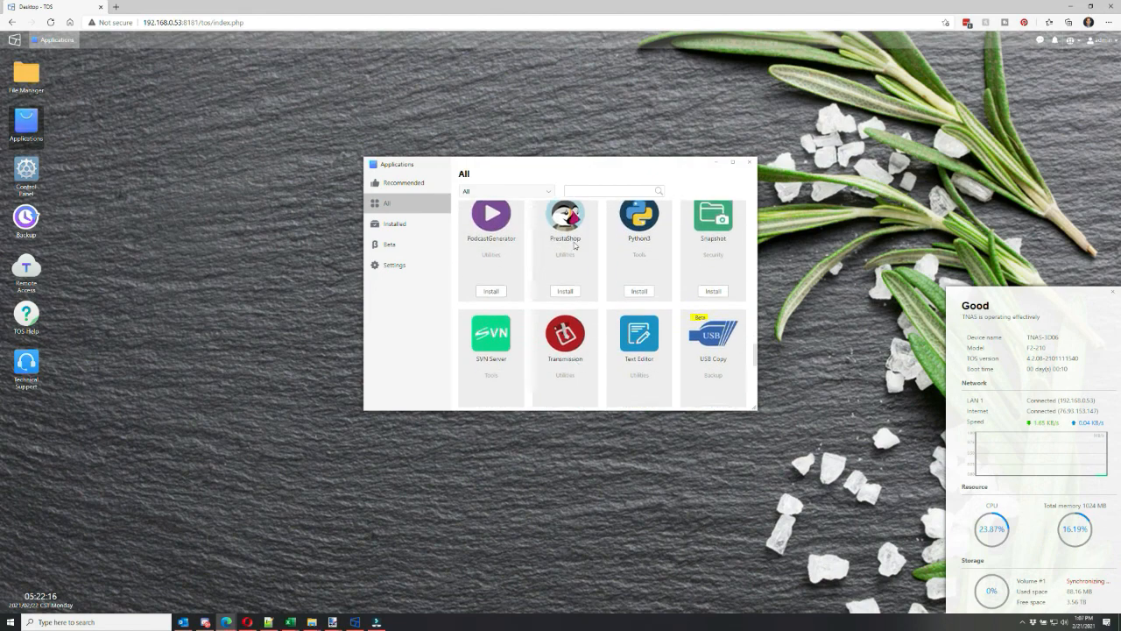
scroll(down, 3)
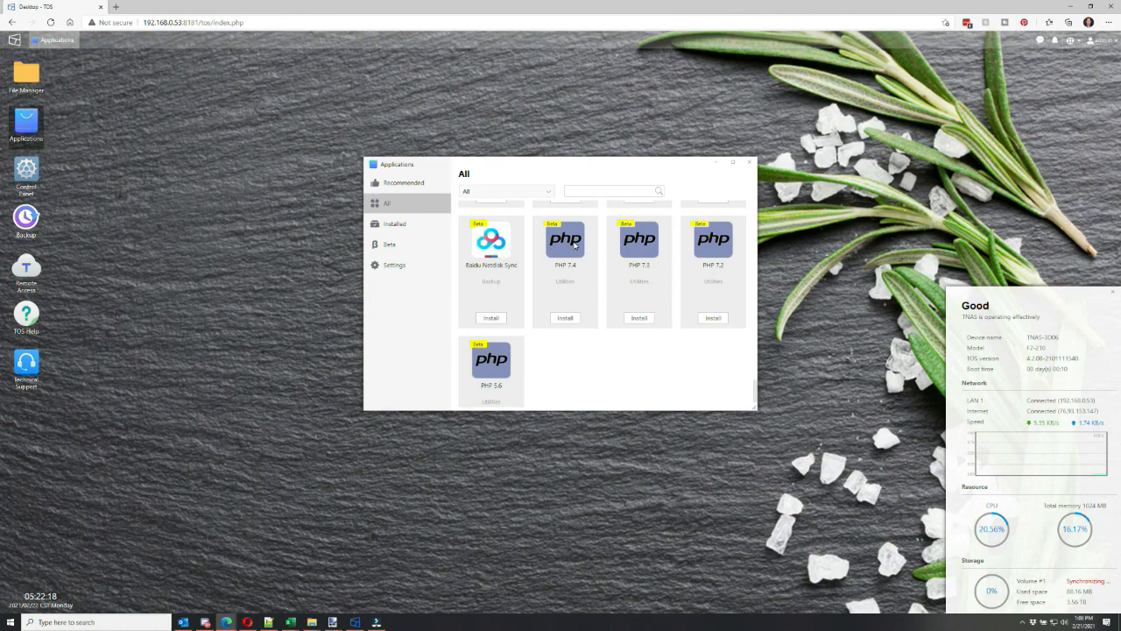
scroll(down, 3)
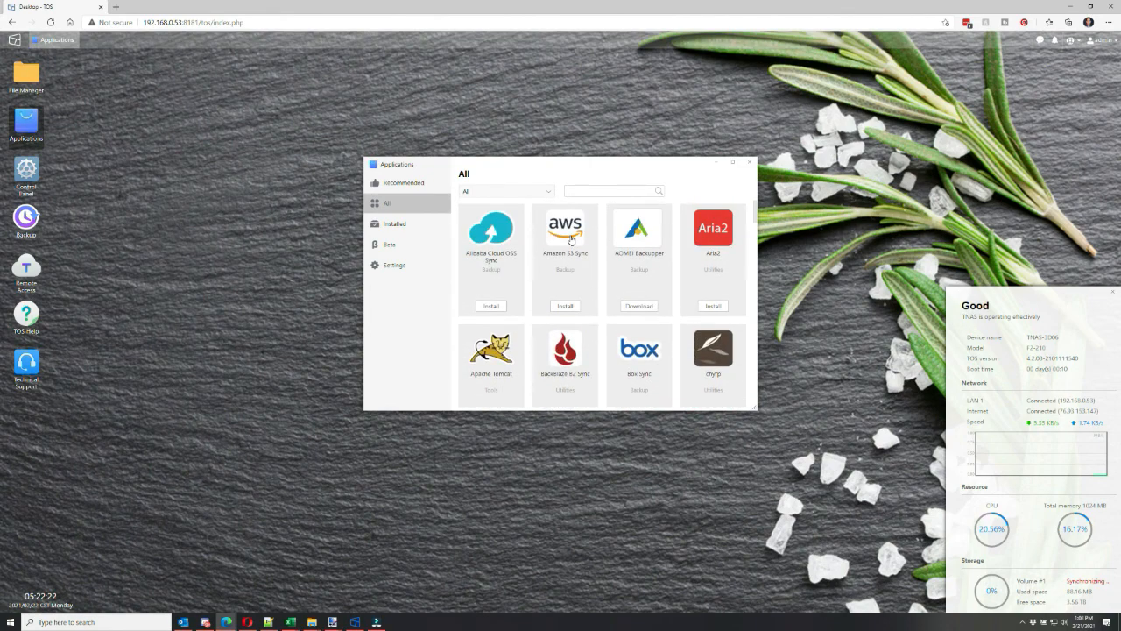
click(749, 162)
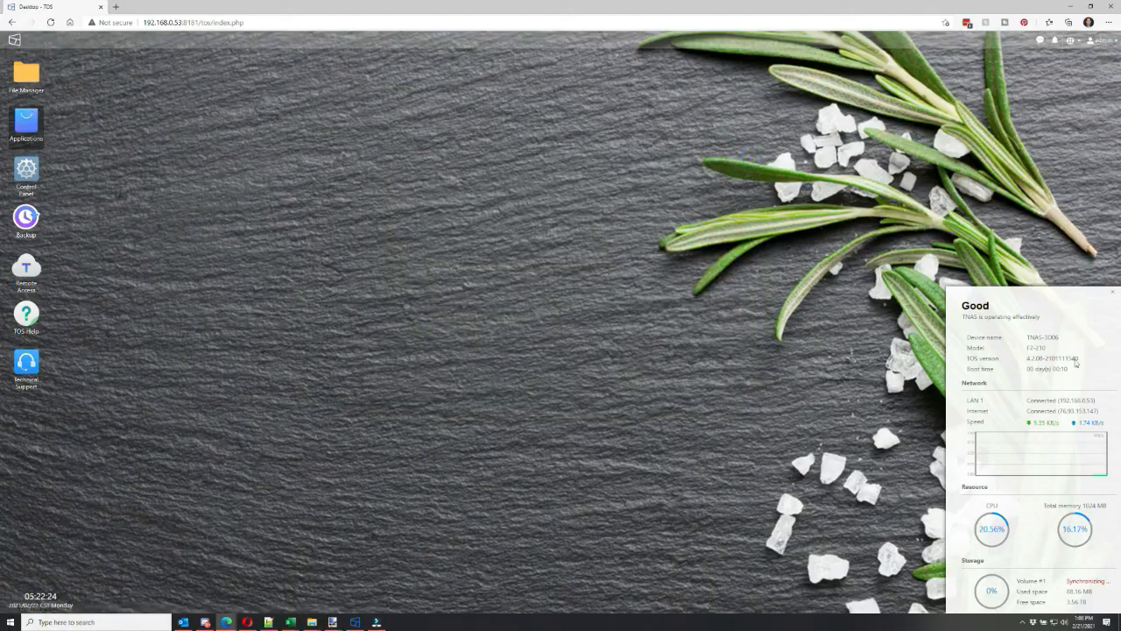